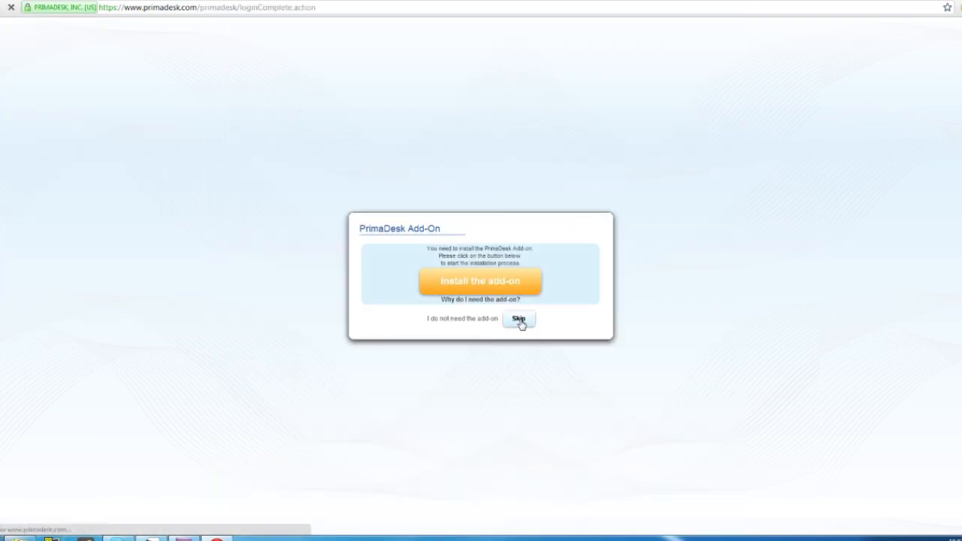
# Skip the add-on prompt and connect a Google Picasa account, keeping its default name.
pyautogui.click(518, 318)
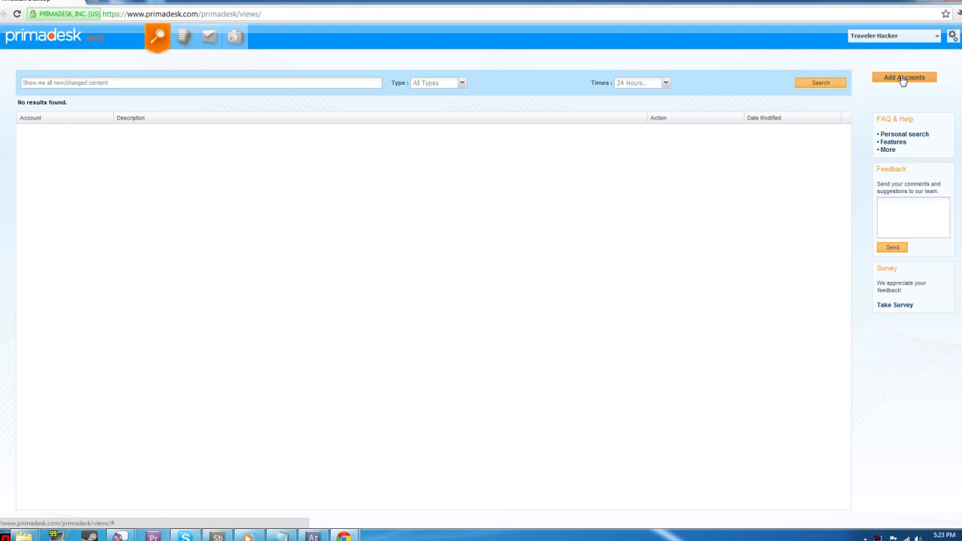
pyautogui.click(904, 77)
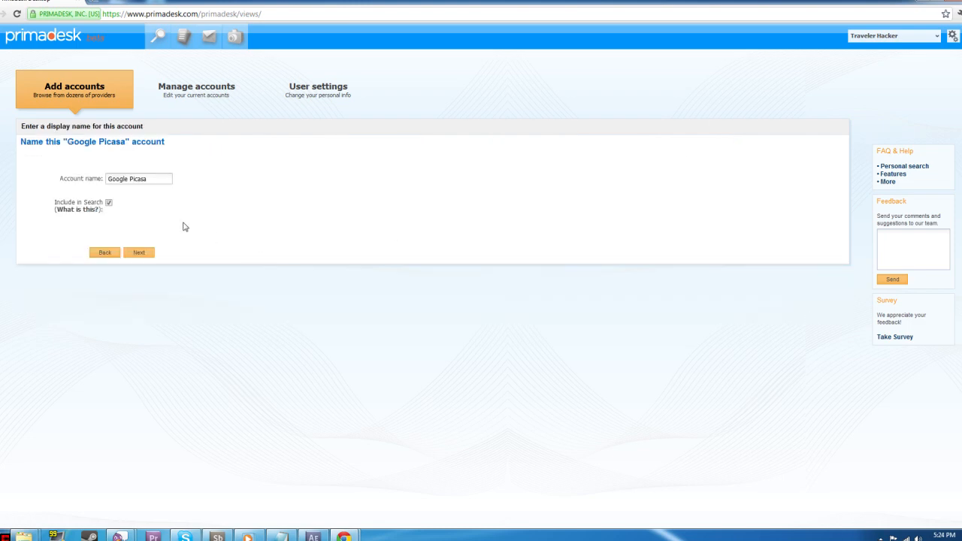
pyautogui.click(139, 252)
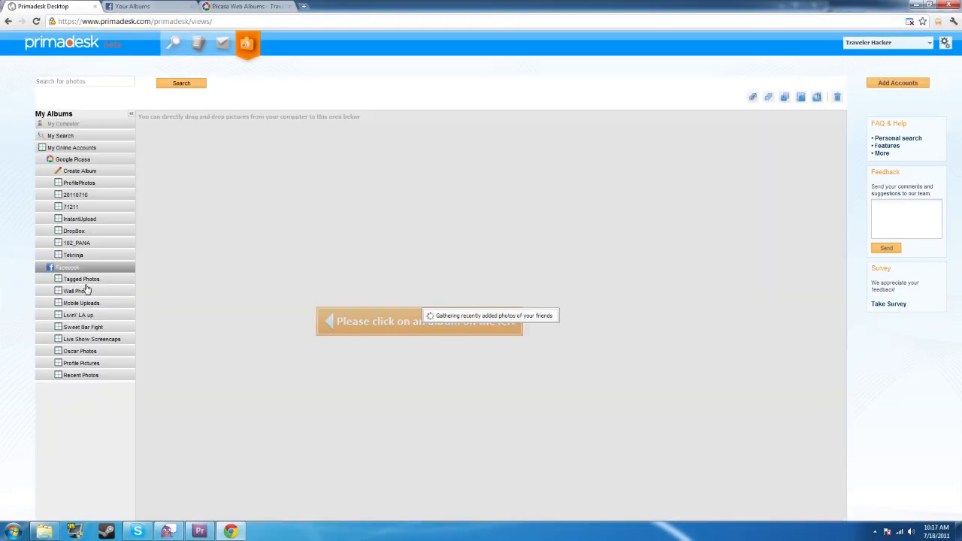
# Open the Facebook Livin' LA up album and create a matching Google Picasa album named Livin' LA up.
pyautogui.click(78, 315)
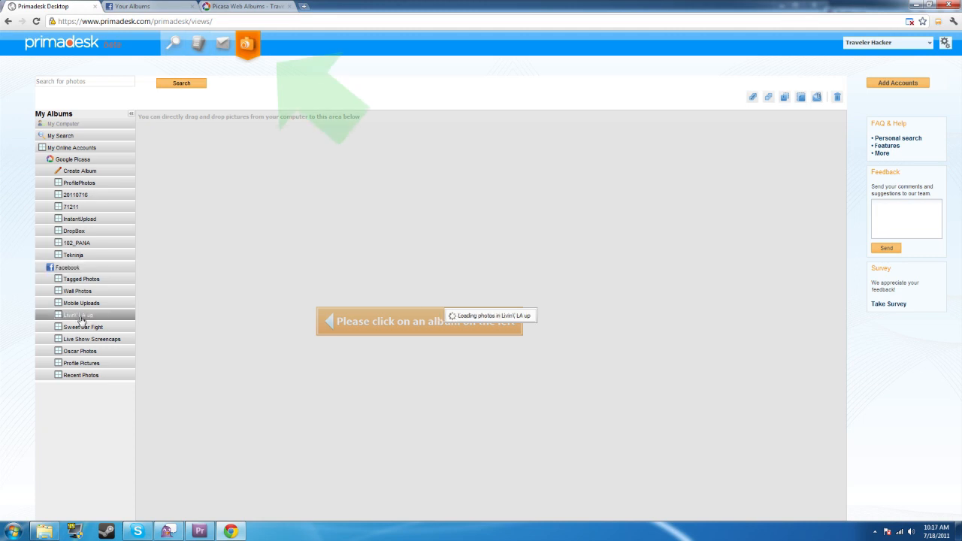
pyautogui.click(79, 314)
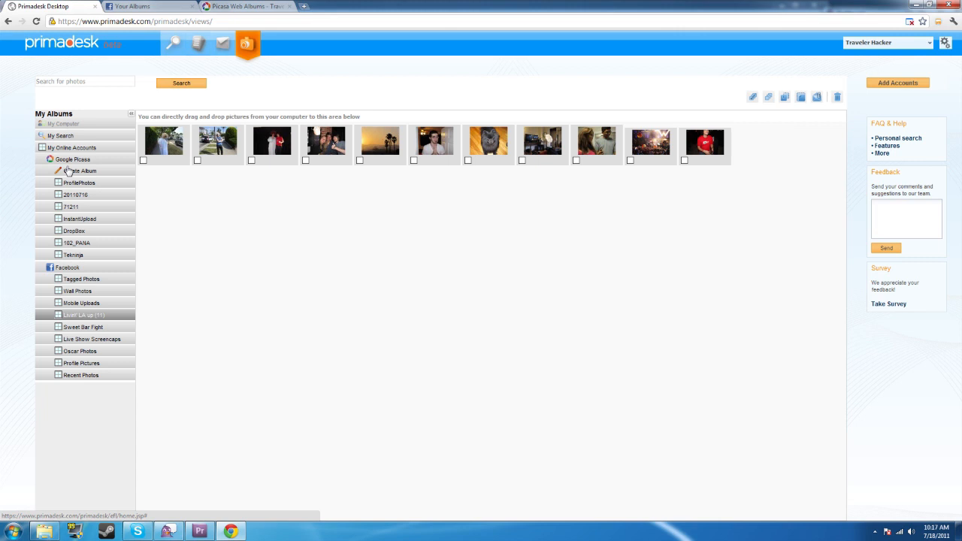
pyautogui.click(79, 171)
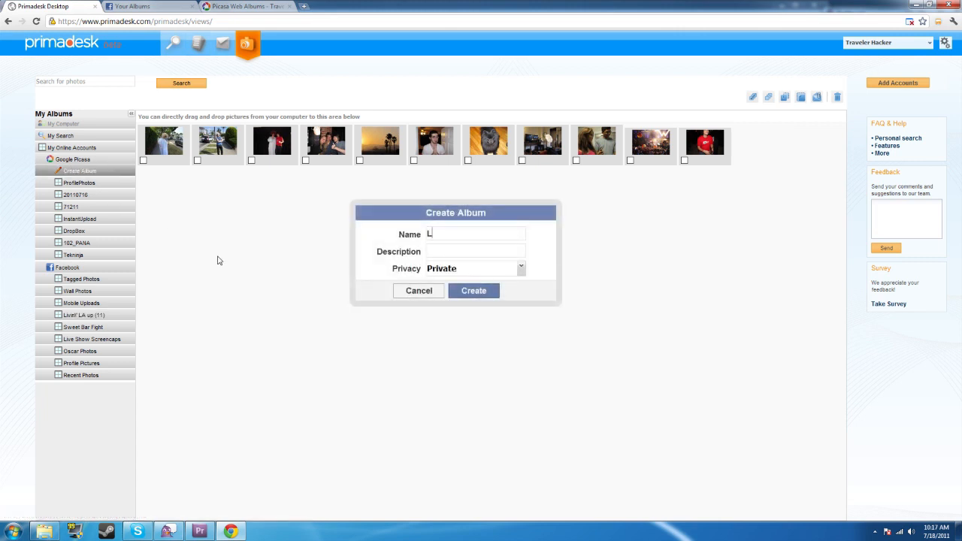
pyautogui.write("ivin' LA up")
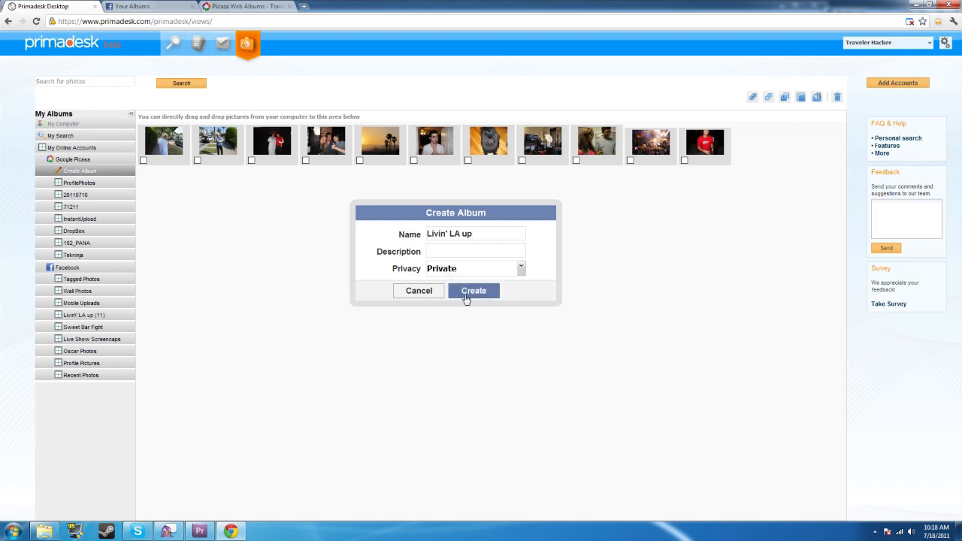
pyautogui.click(473, 291)
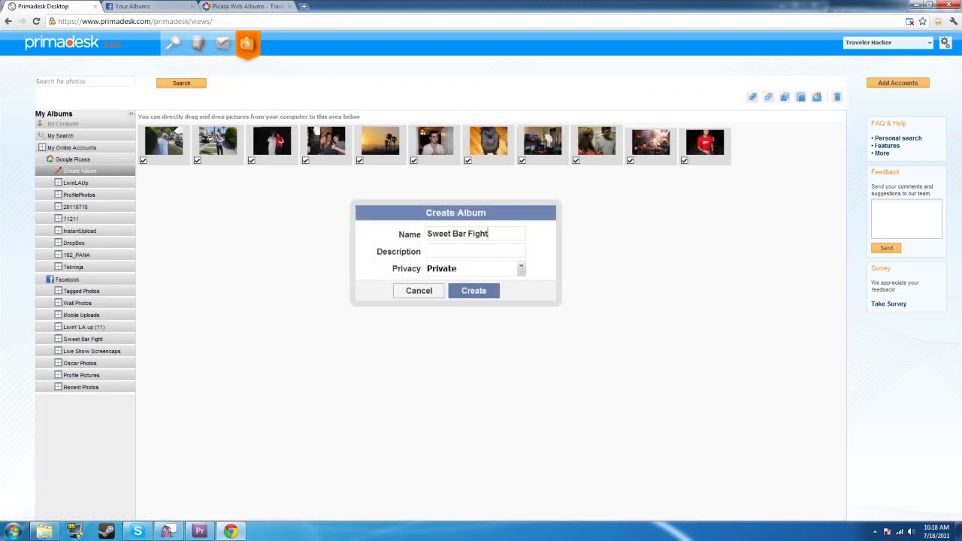
# Create the Sweet Bar Fight Picasa album, then name another new album Live Show Screencap.
pyautogui.click(473, 290)
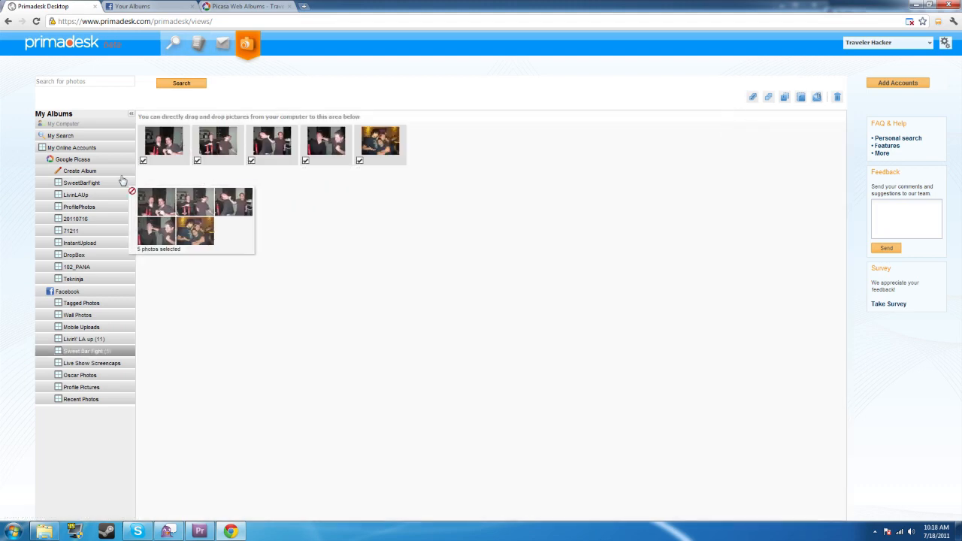
pyautogui.click(79, 170)
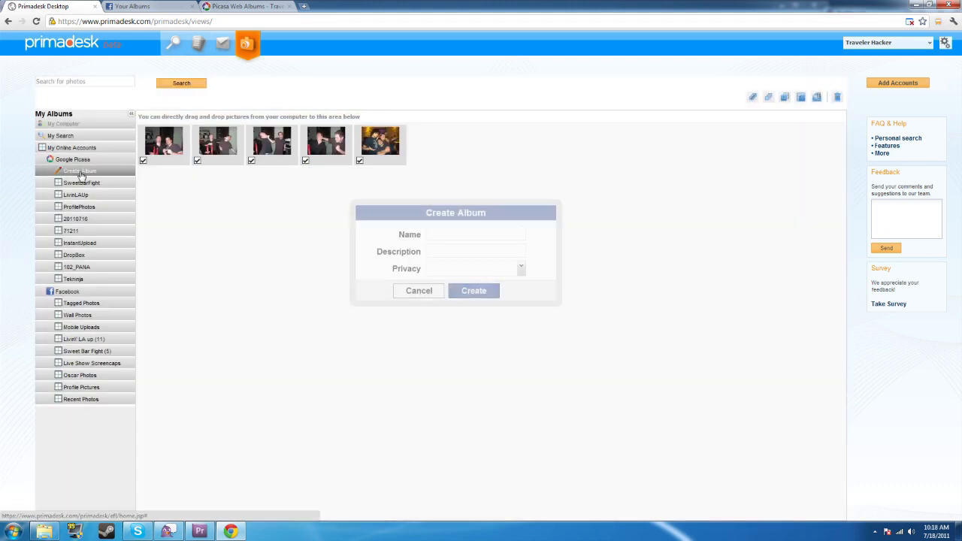
pyautogui.write('Live Show Screencap')
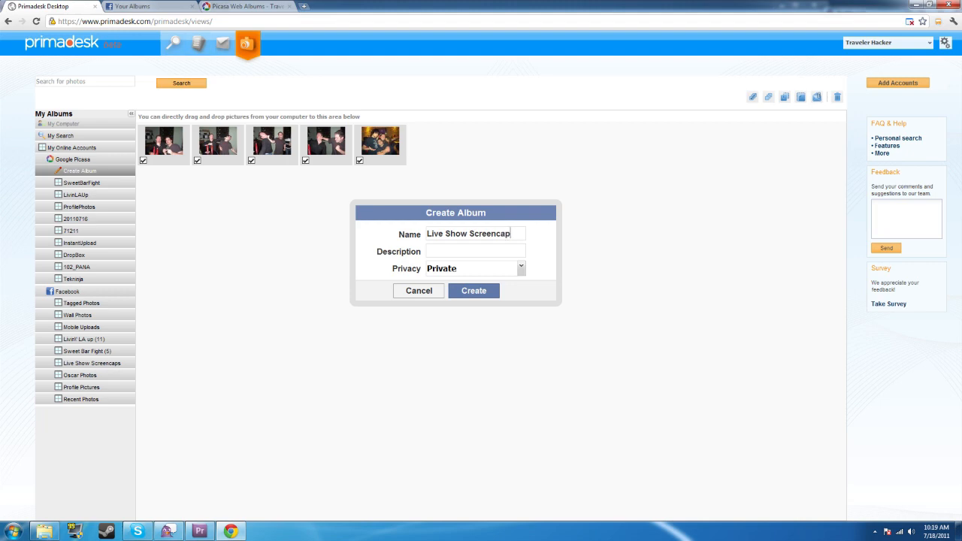
# In Picasa Web Albums, open the Sweet Bar Fight album and page through three photos.
pyautogui.click(241, 6)
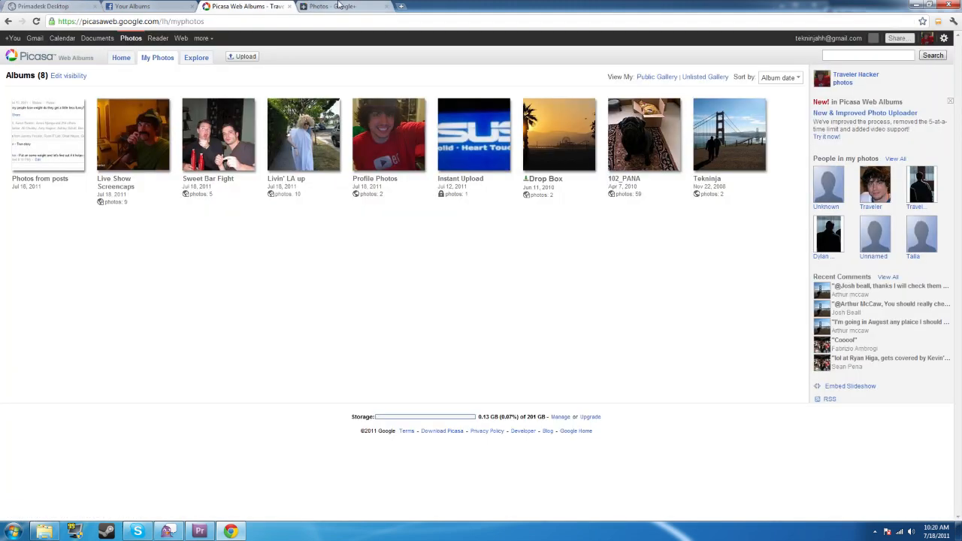
pyautogui.click(342, 6)
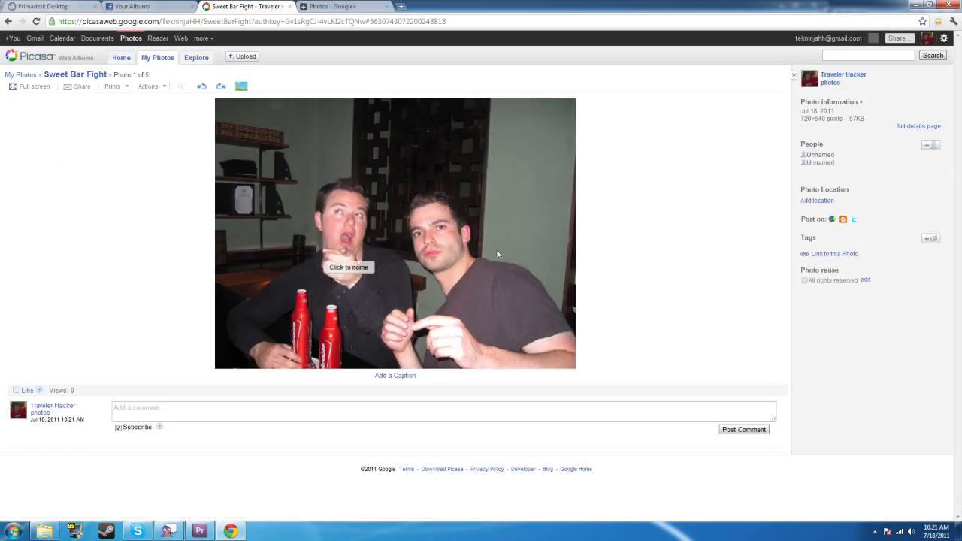
pyautogui.click(767, 234)
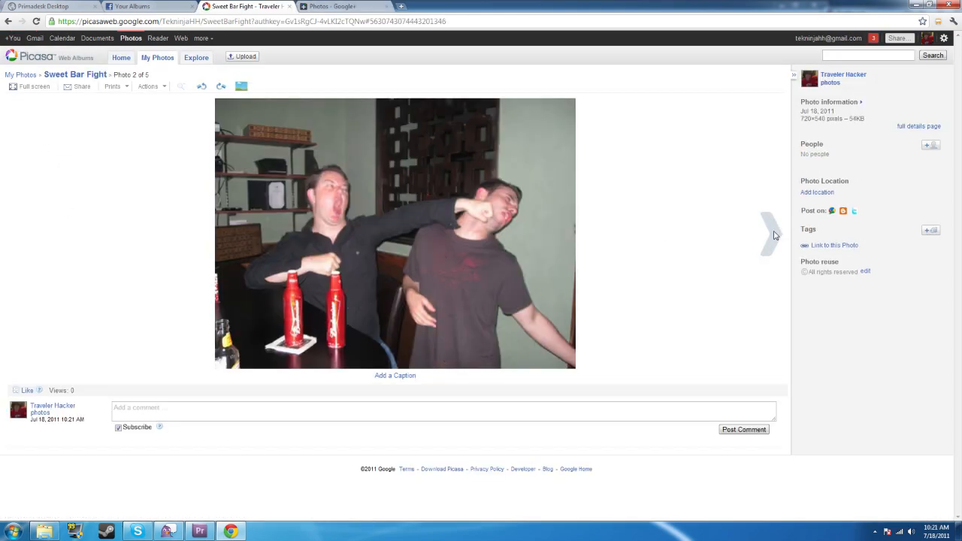
pyautogui.click(767, 234)
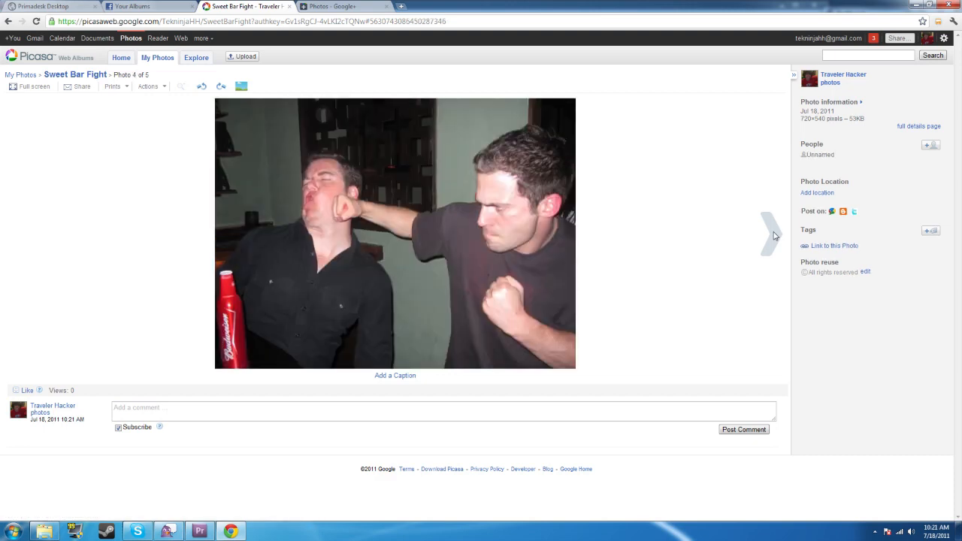
pyautogui.click(771, 233)
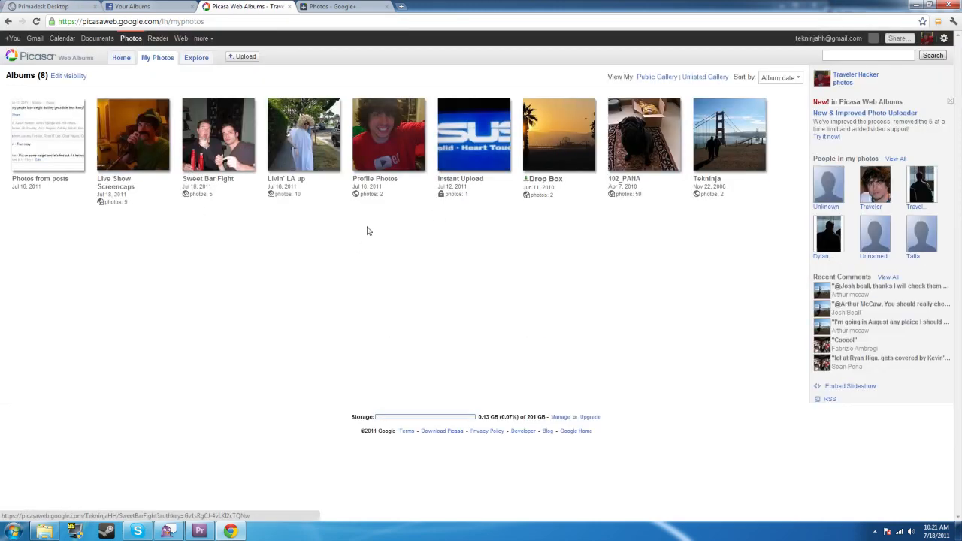
pyautogui.moveTo(338, 299)
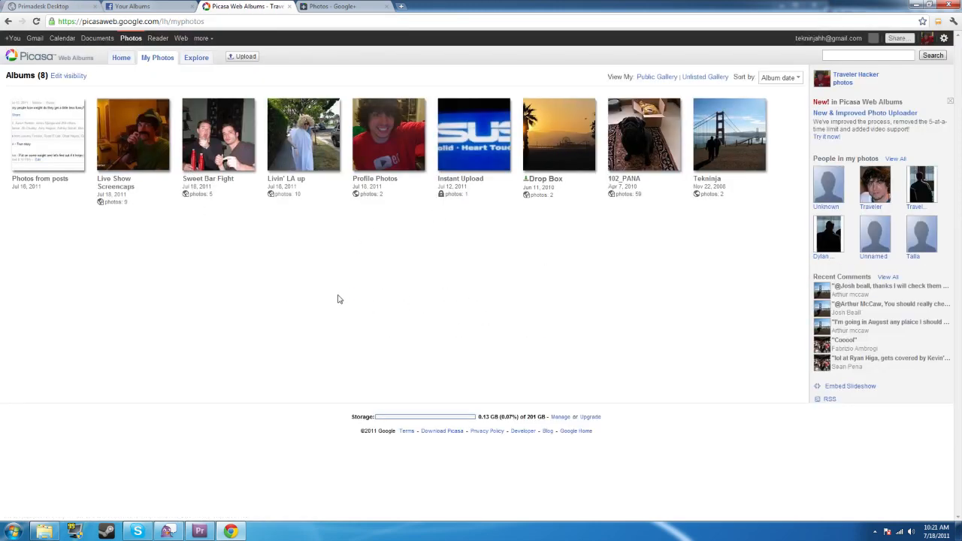